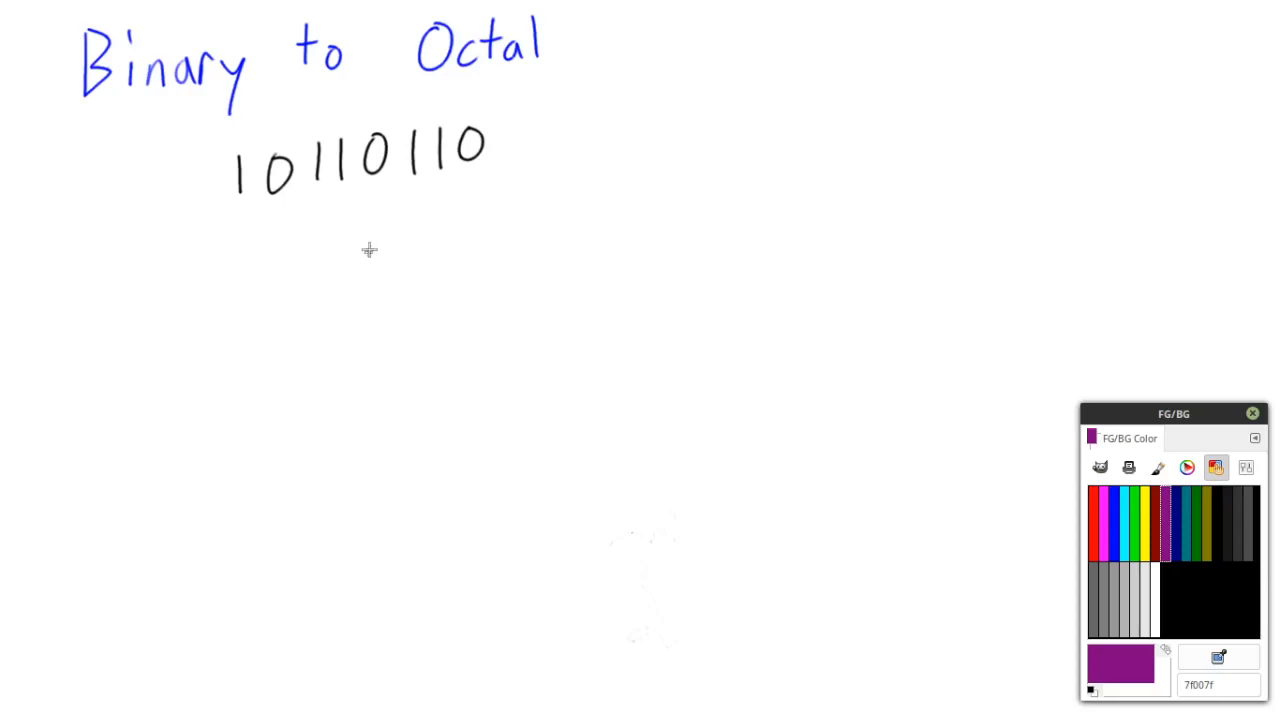
pyautogui.moveTo(348, 228)
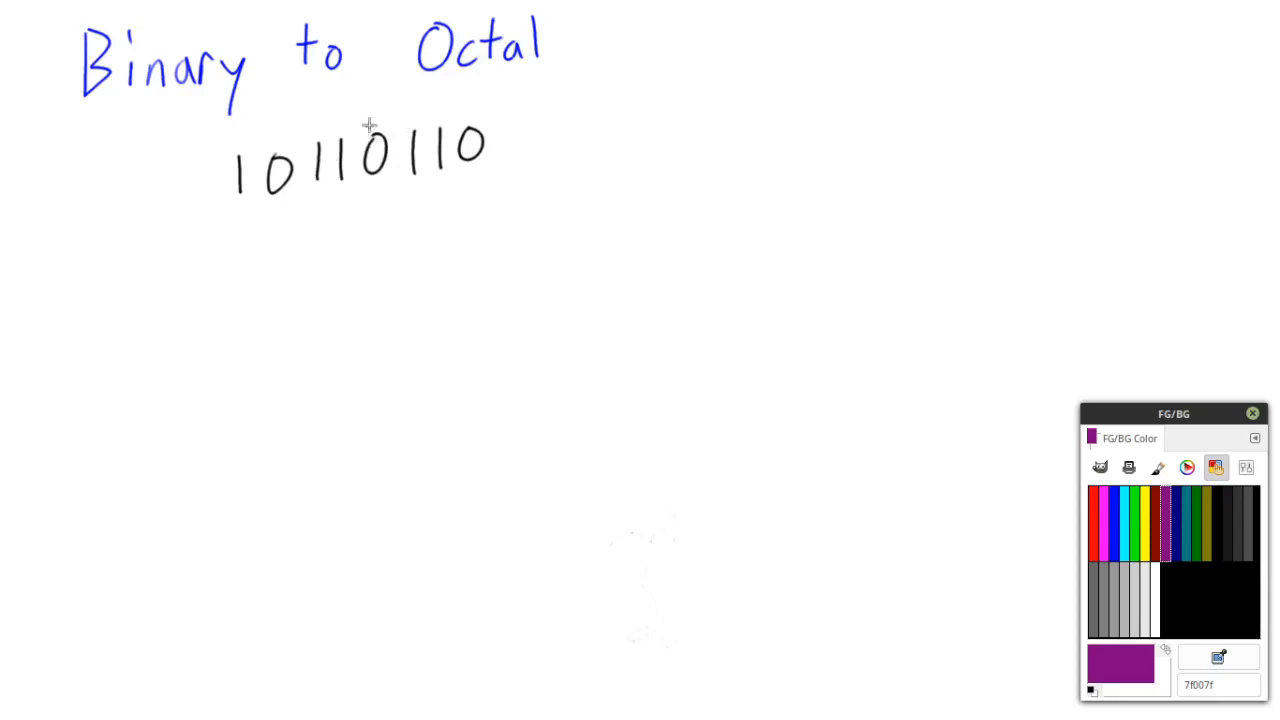
pyautogui.moveTo(358, 180)
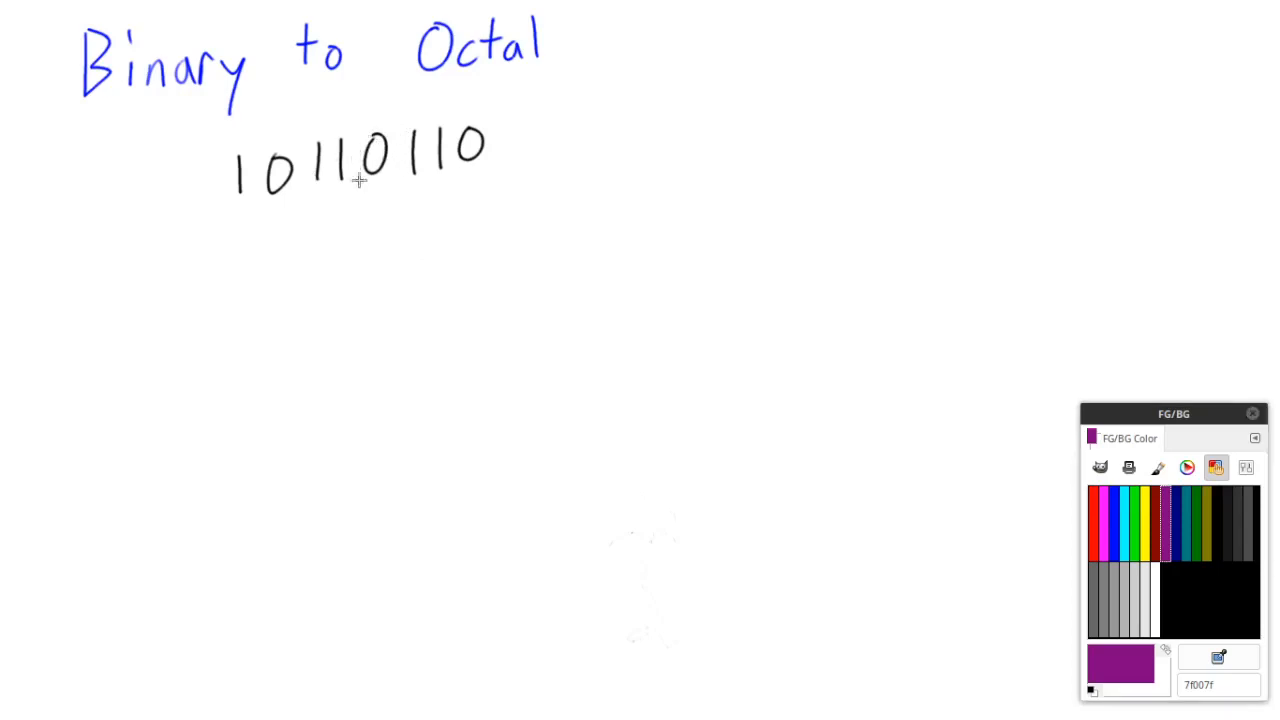
pyautogui.moveTo(364, 380)
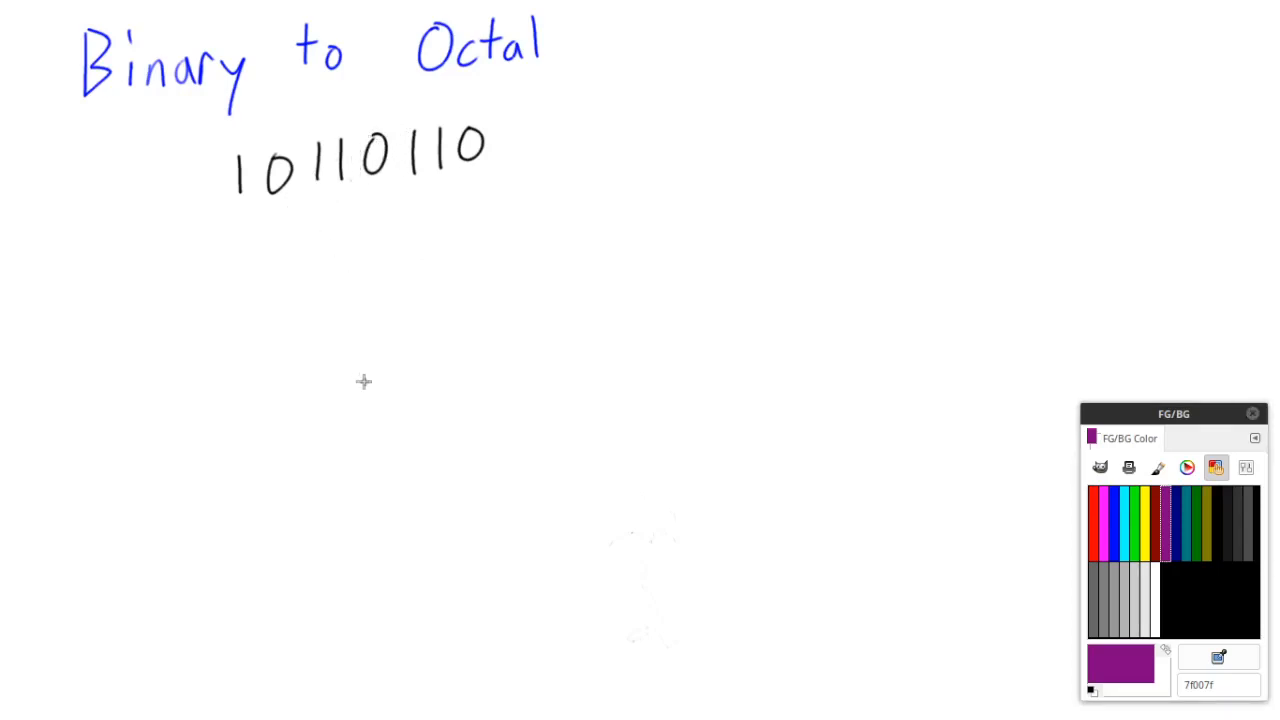
pyautogui.moveTo(508, 76)
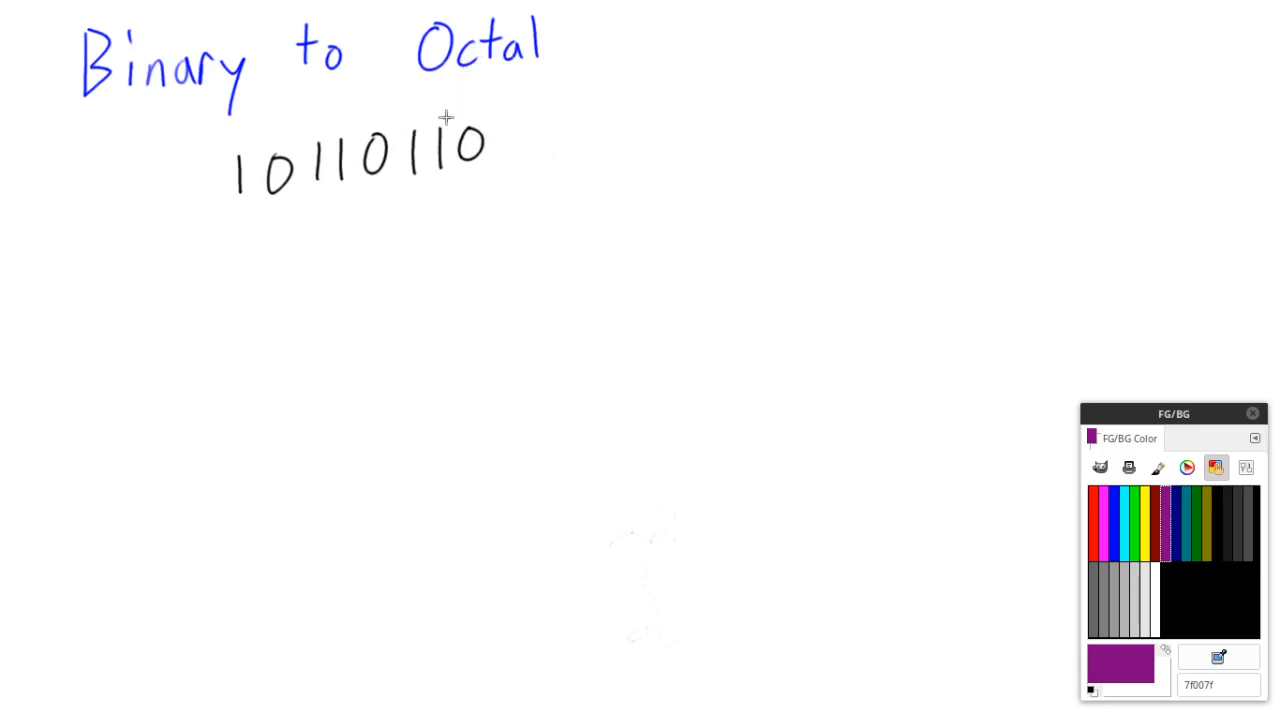
pyautogui.moveTo(244, 108)
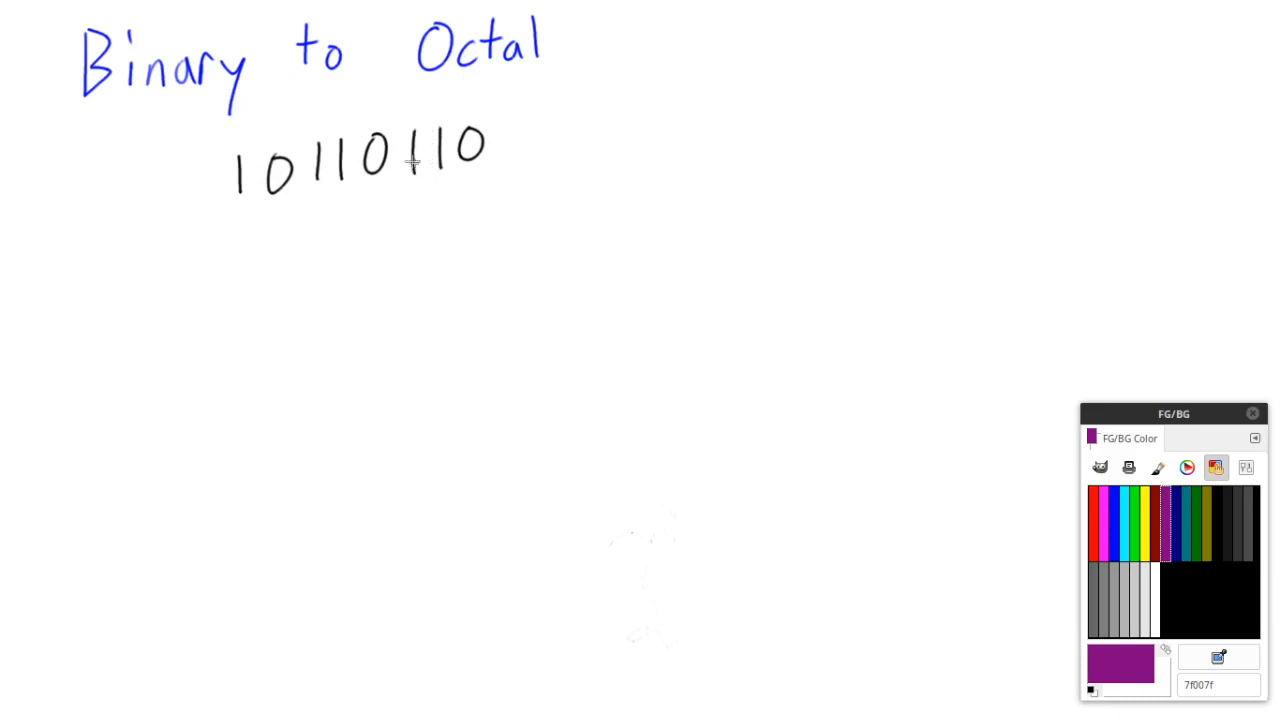
pyautogui.moveTo(396, 116)
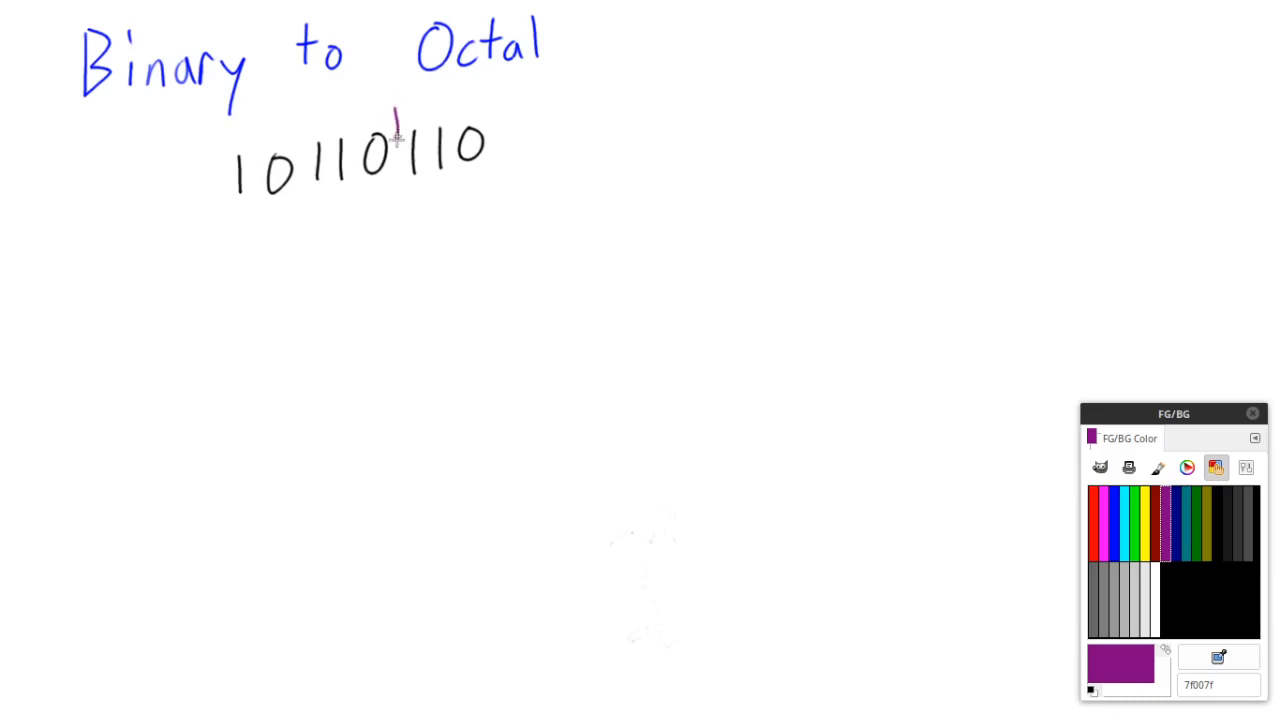
# - Draw purple dividers forming 10|110|110 and add a leading 0 to the first group
pyautogui.moveTo(396, 124); pyautogui.dragTo(396, 190)
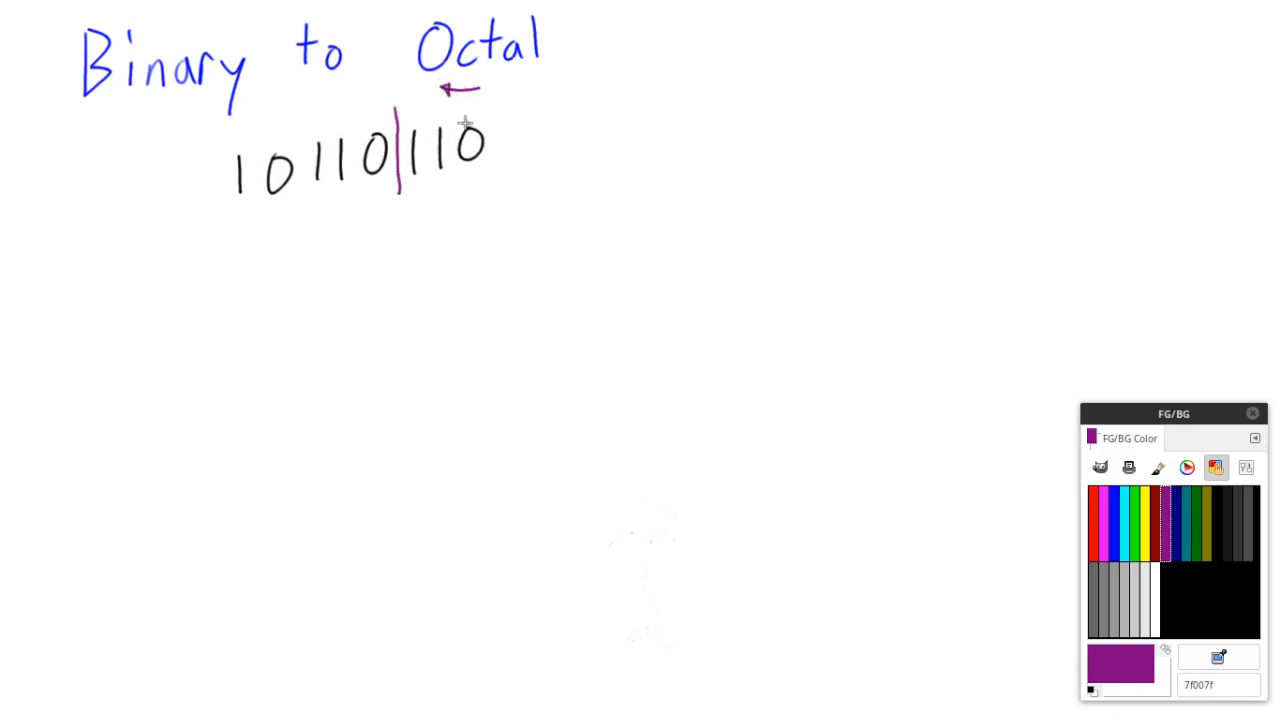
pyautogui.moveTo(308, 130); pyautogui.dragTo(308, 196)
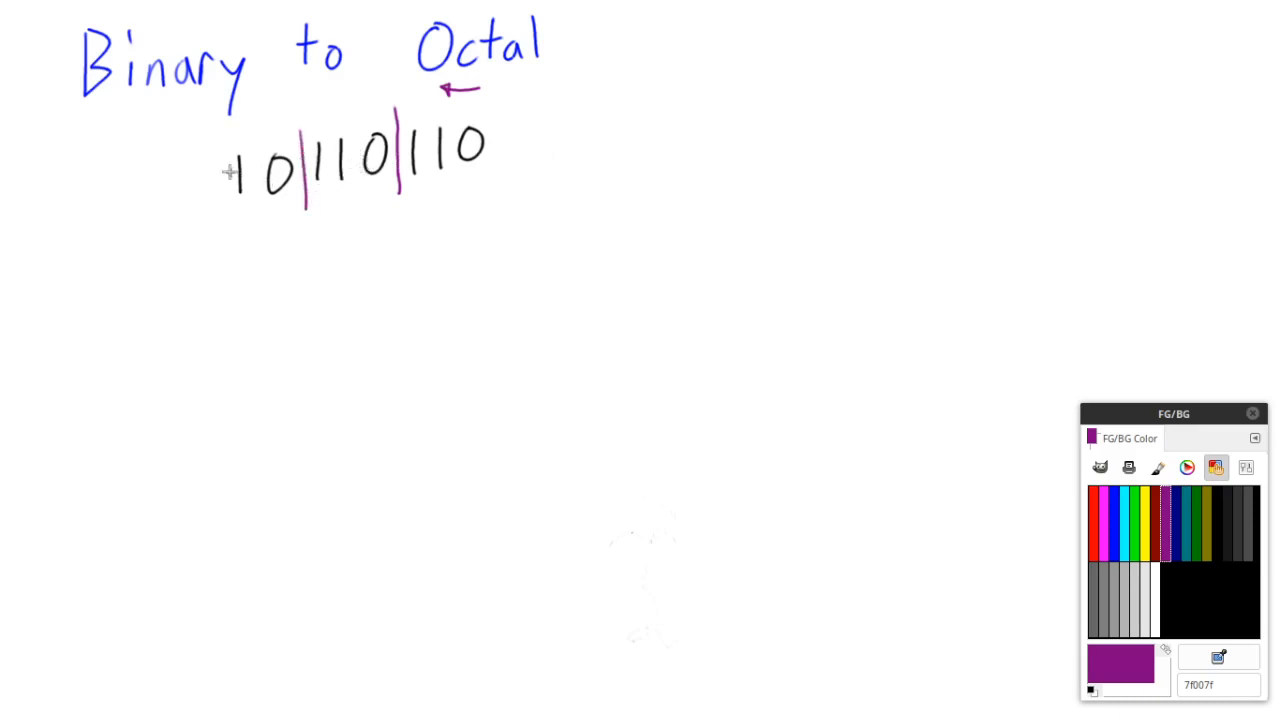
pyautogui.moveTo(210, 166)
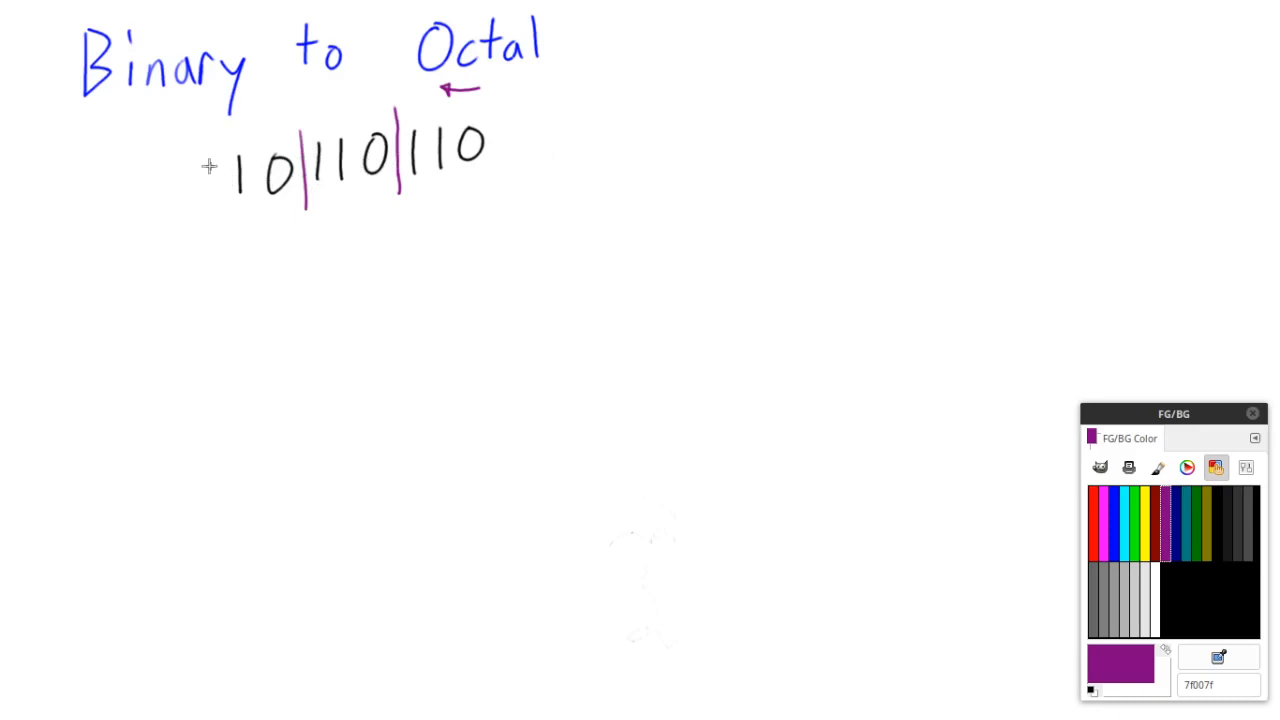
pyautogui.moveTo(210, 160); pyautogui.dragTo(210, 200)
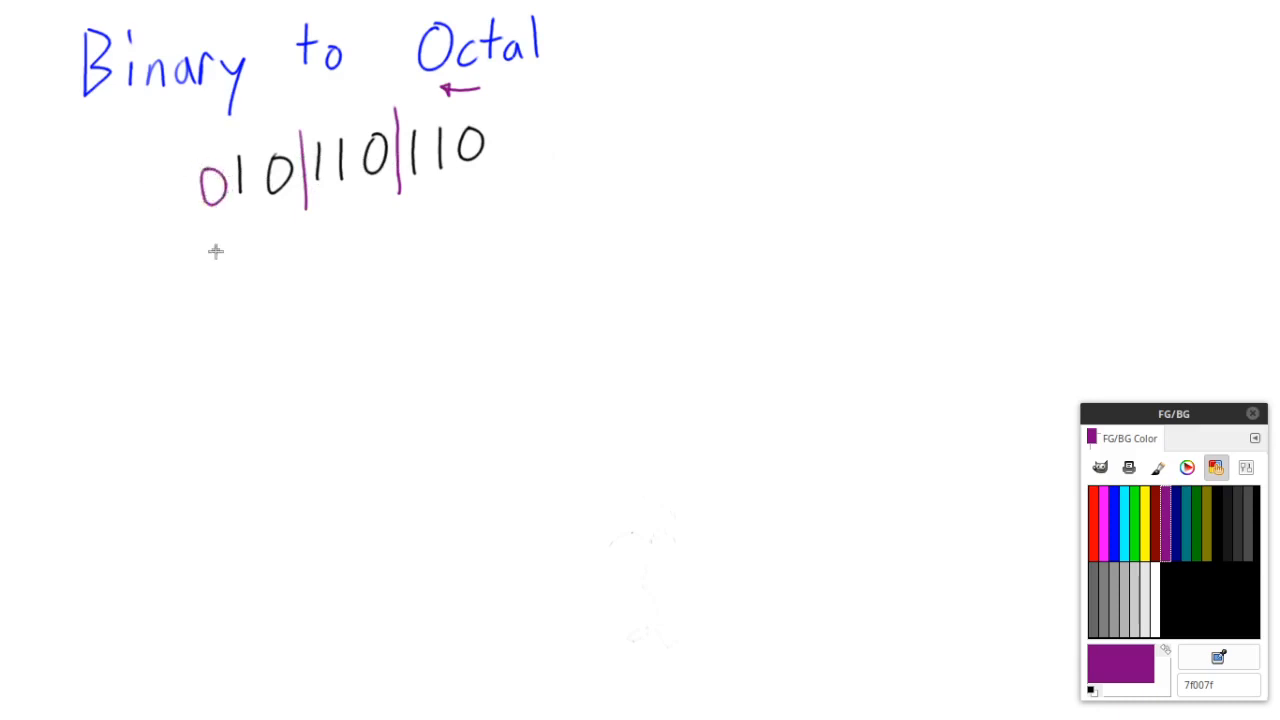
pyautogui.moveTo(908, 530)
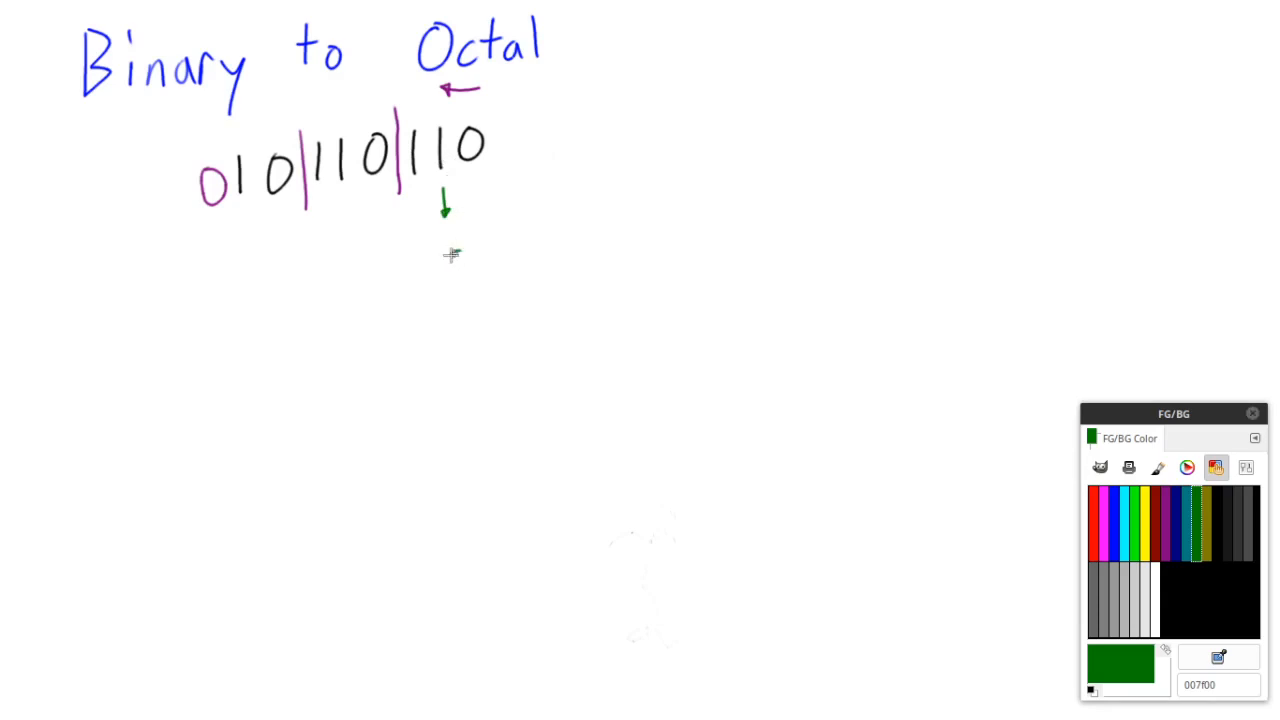
# - Write green octal digits 6, 6 and 2 under the groups with an arrow from the middle group
pyautogui.moveTo(450, 260); pyautogui.dragTo(464, 296)
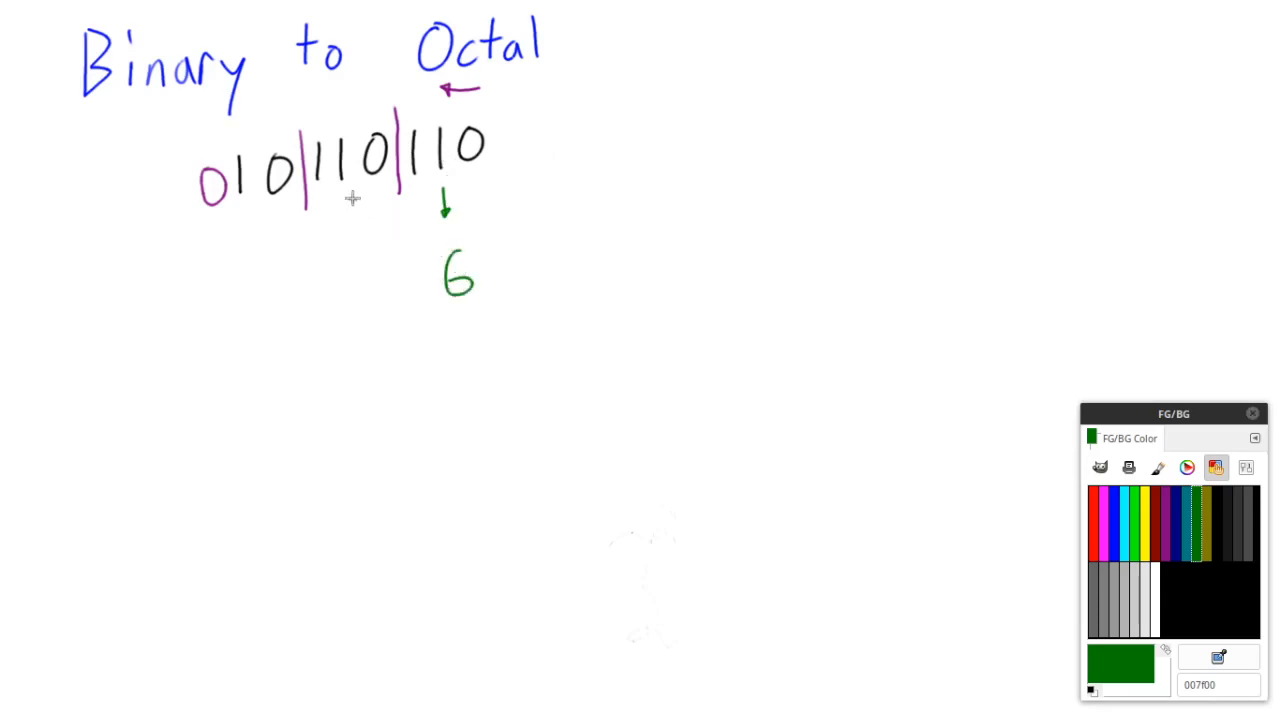
pyautogui.moveTo(352, 196); pyautogui.dragTo(352, 230)
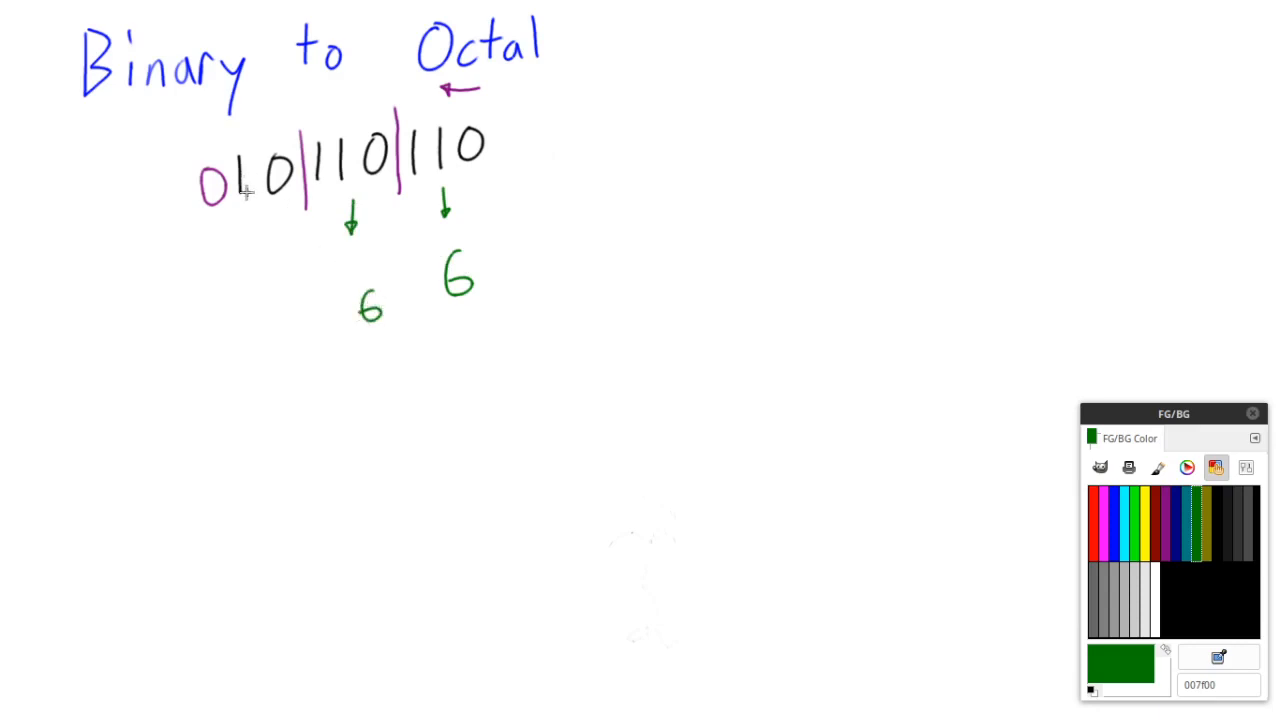
pyautogui.moveTo(252, 324)
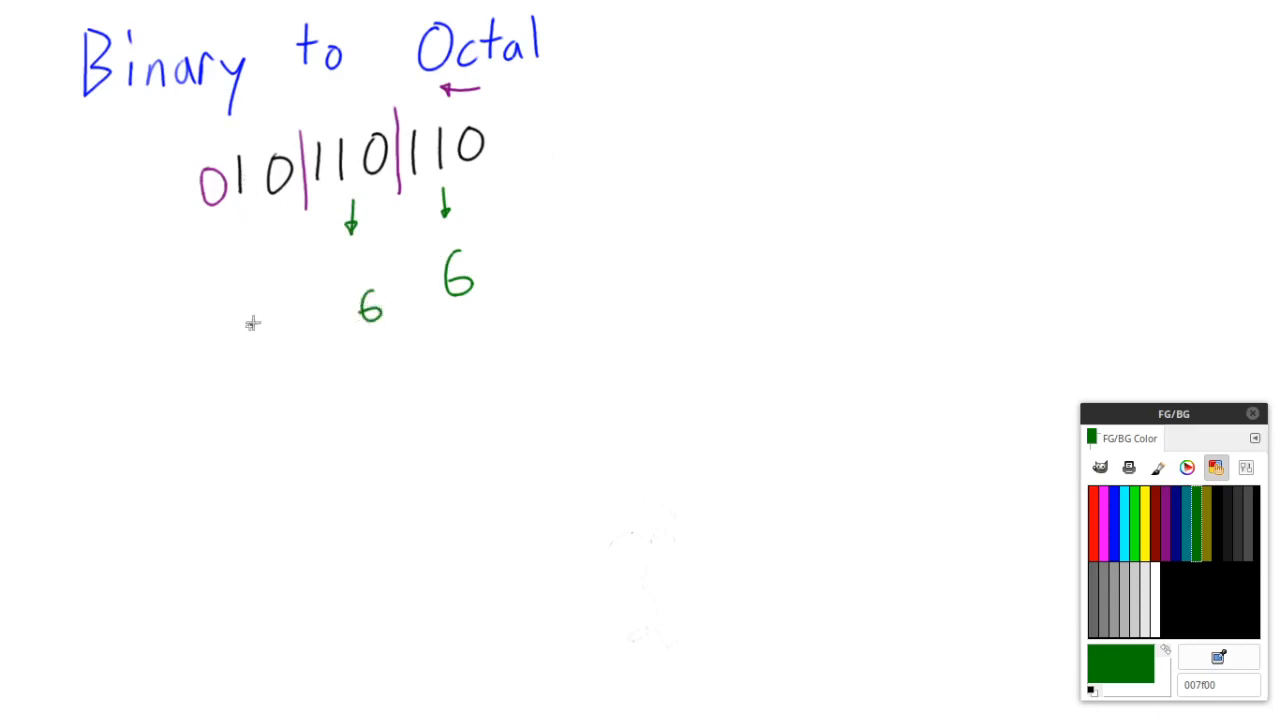
pyautogui.moveTo(256, 320); pyautogui.dragTo(270, 360)
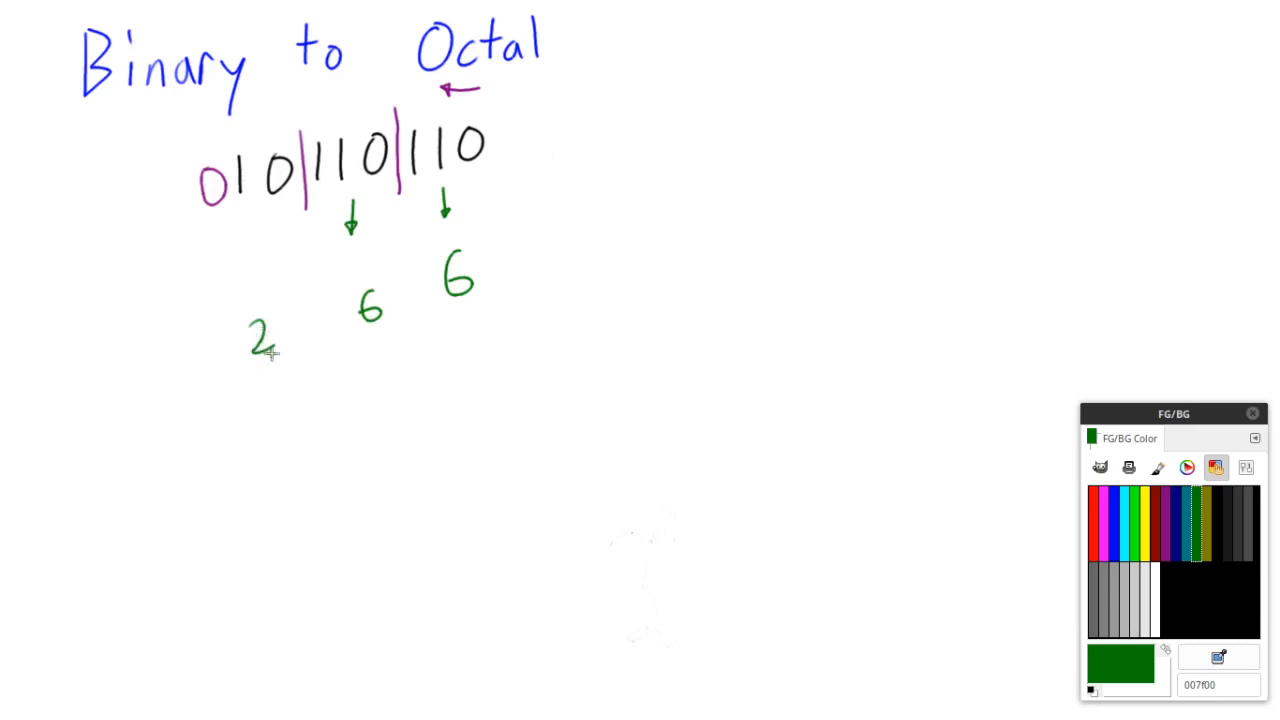
pyautogui.moveTo(336, 216)
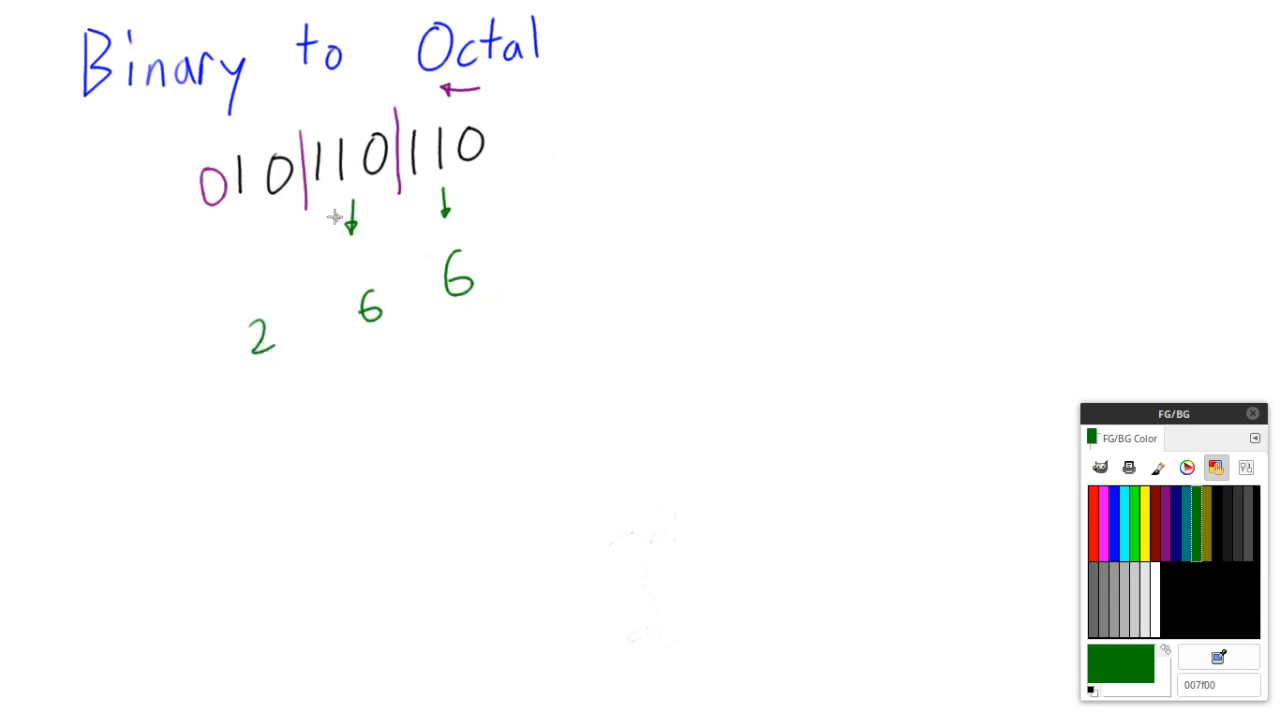
pyautogui.moveTo(484, 264)
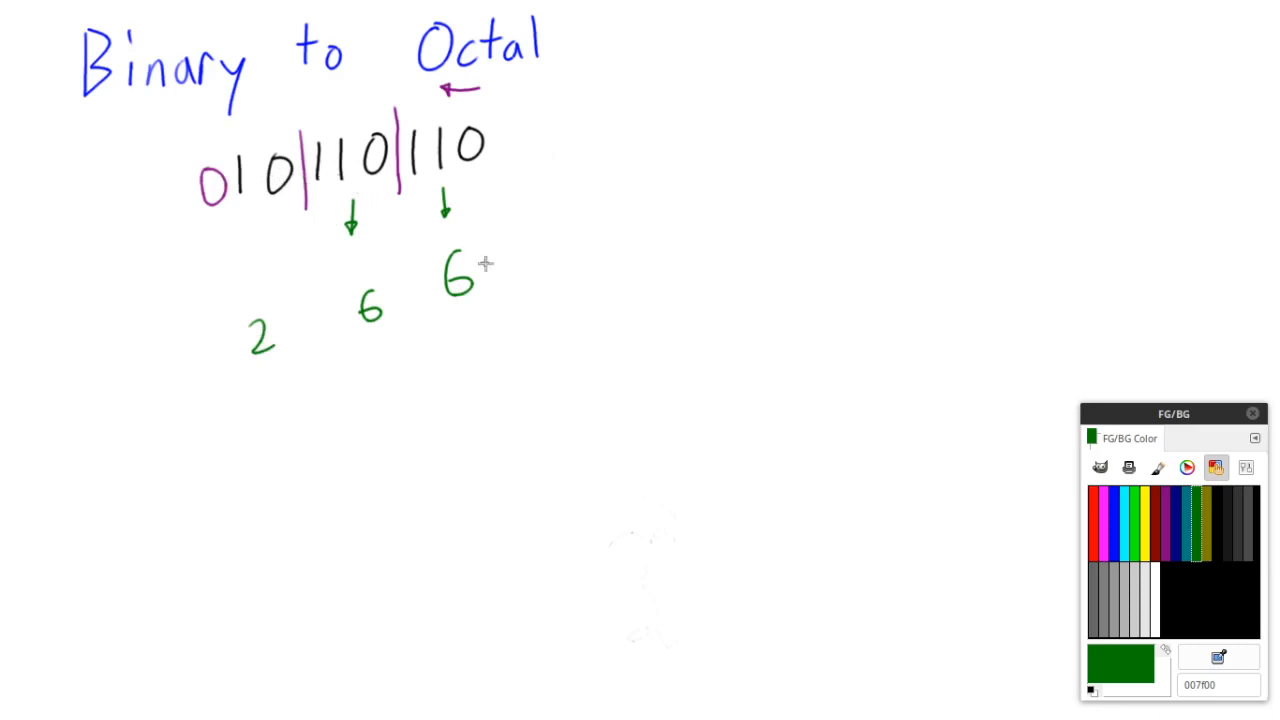
pyautogui.moveTo(488, 280)
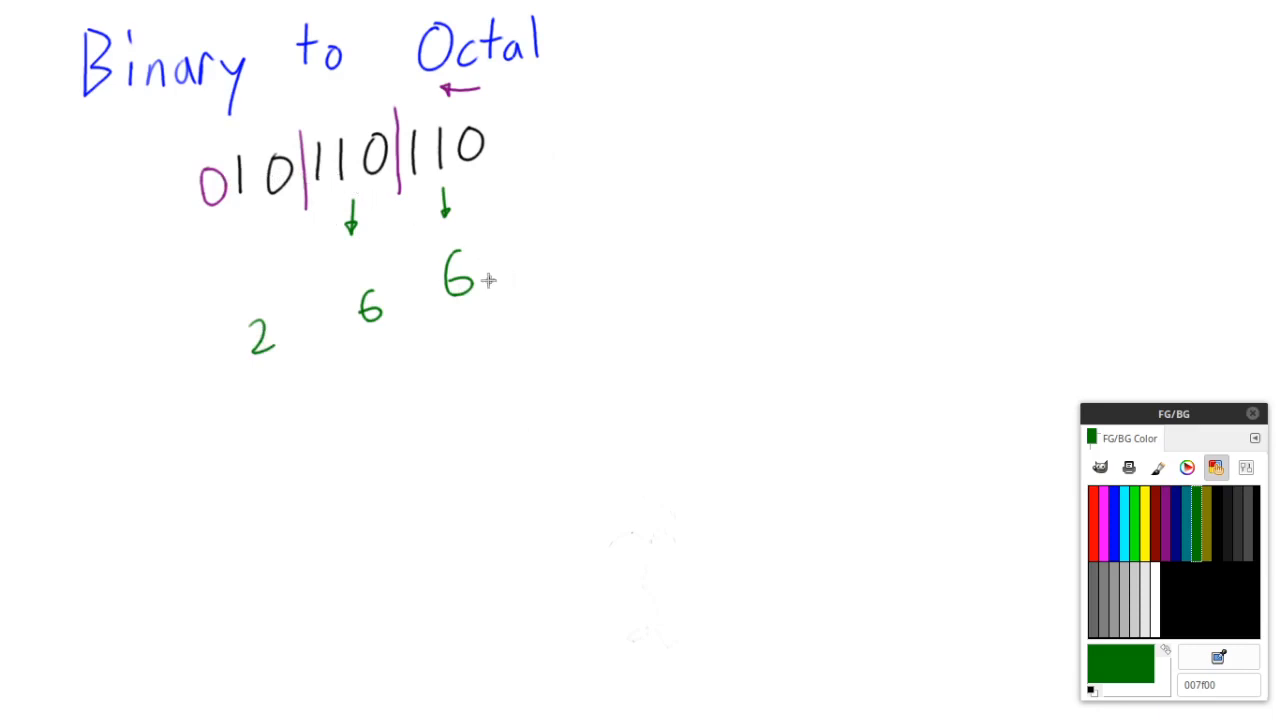